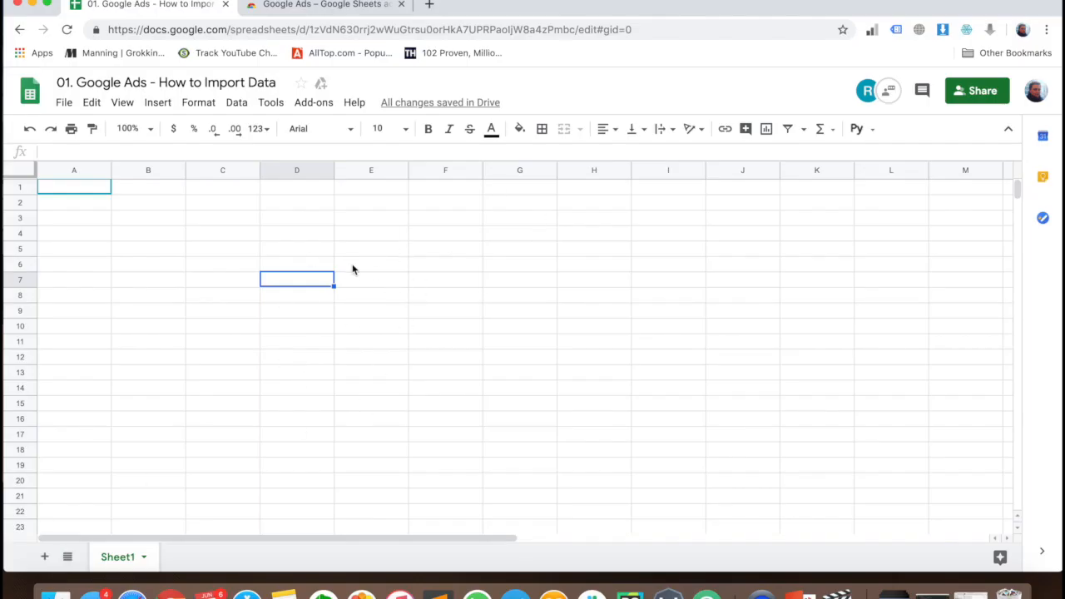
mouse_move(322, 232)
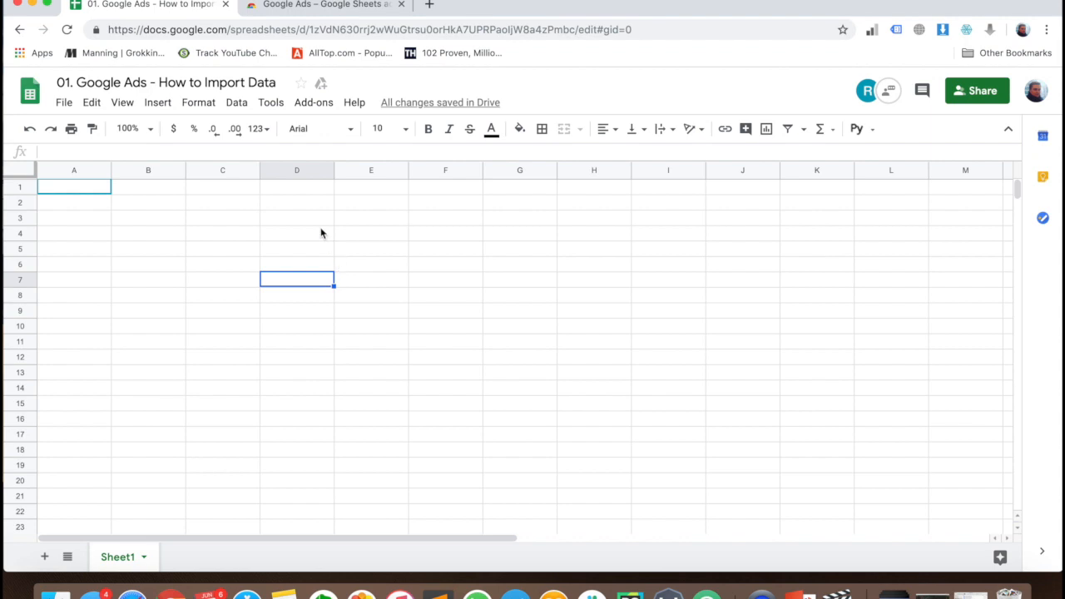
mouse_move(333, 206)
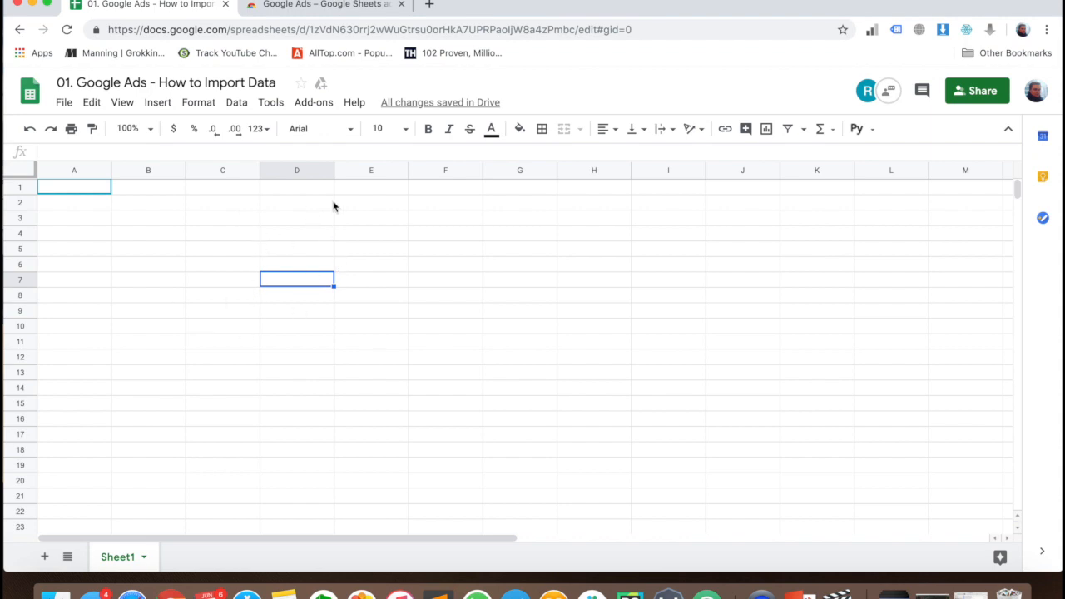
View the Google Ads for Sheets store page showing the add-on as Installed
left_click(321, 5)
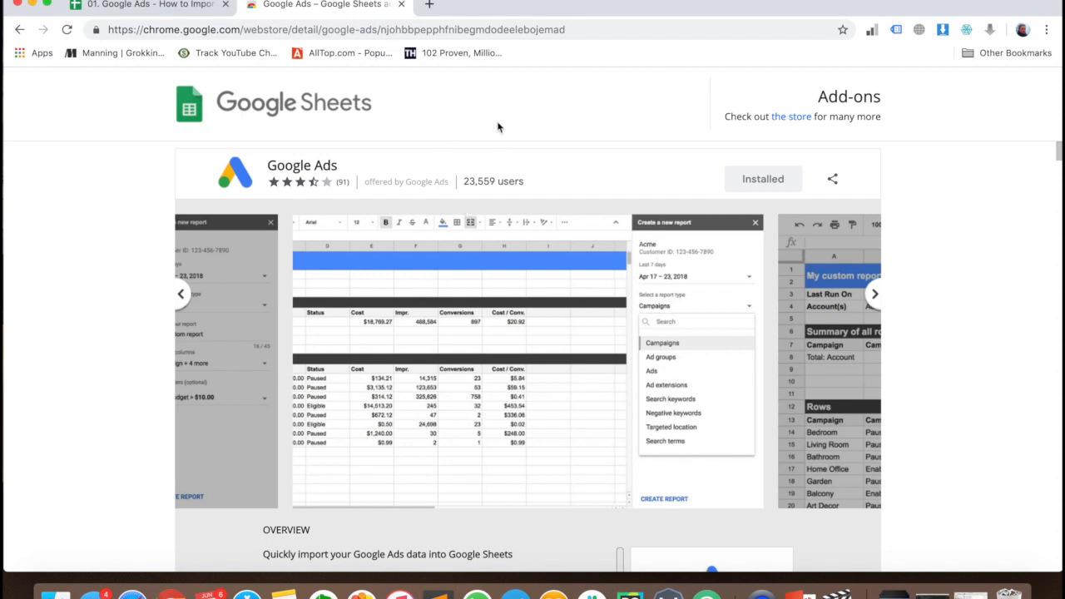
mouse_move(245, 83)
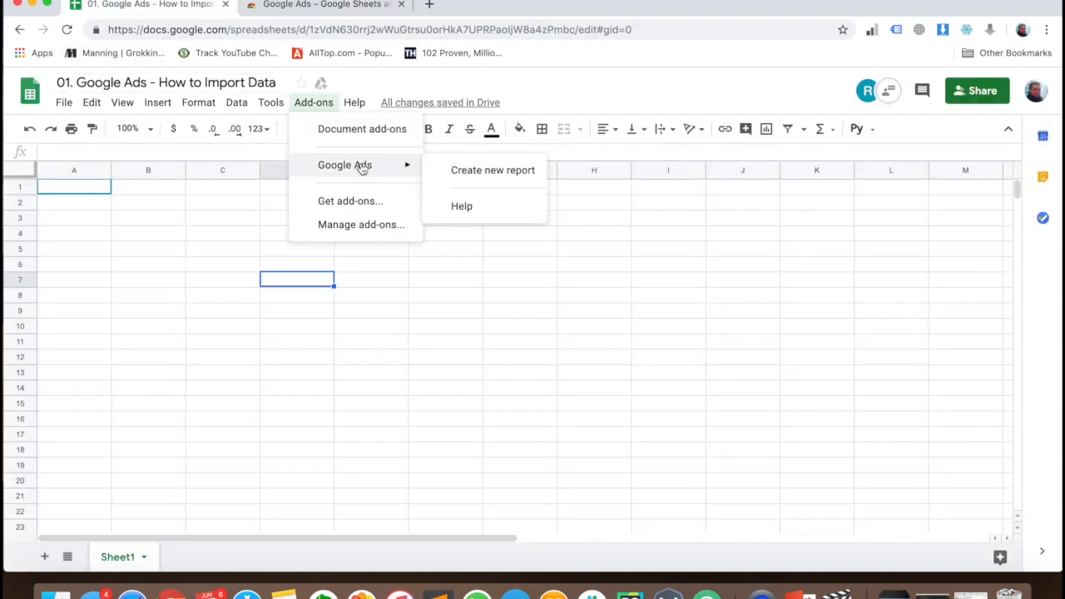
Start a new Google Ads report from the add-on's Create new report option
left_click(492, 170)
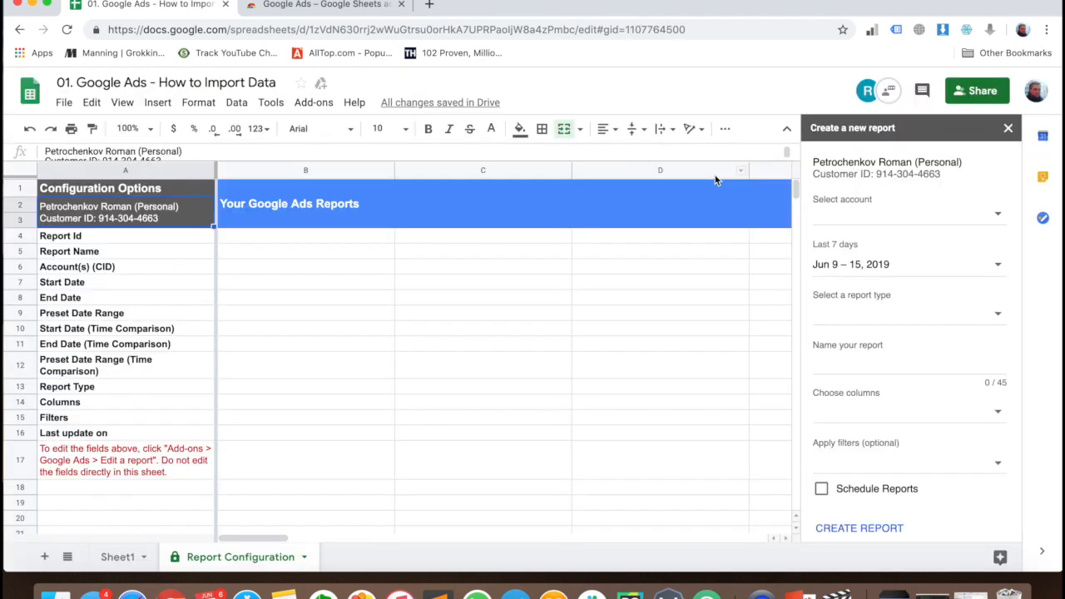
mouse_move(904, 215)
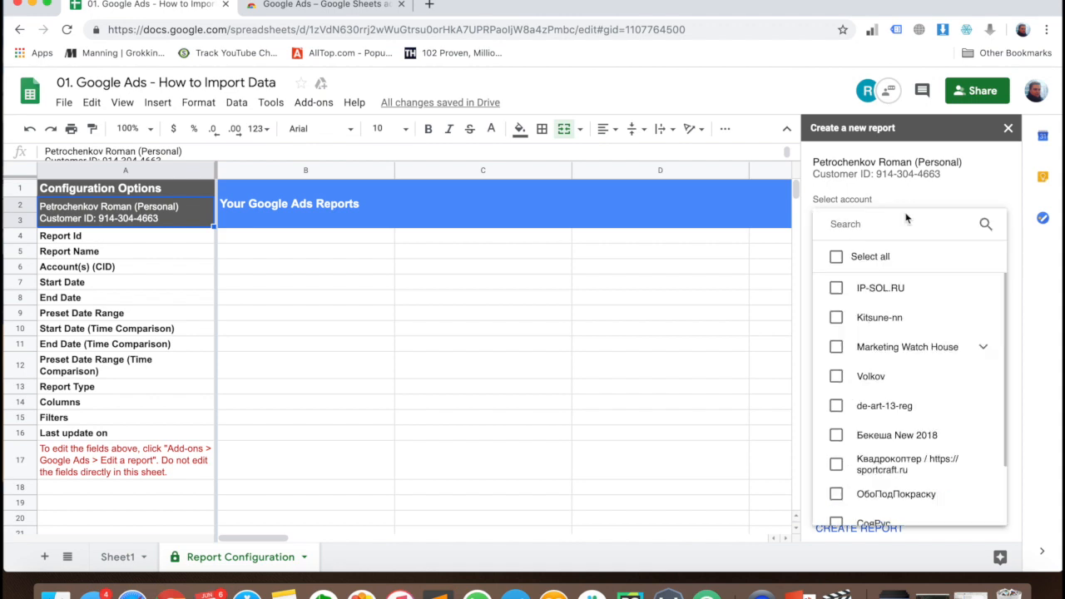
Pick the ad account and set the Campaigns report, last 14 days, named 'Campaigns Main'
left_click(835, 287)
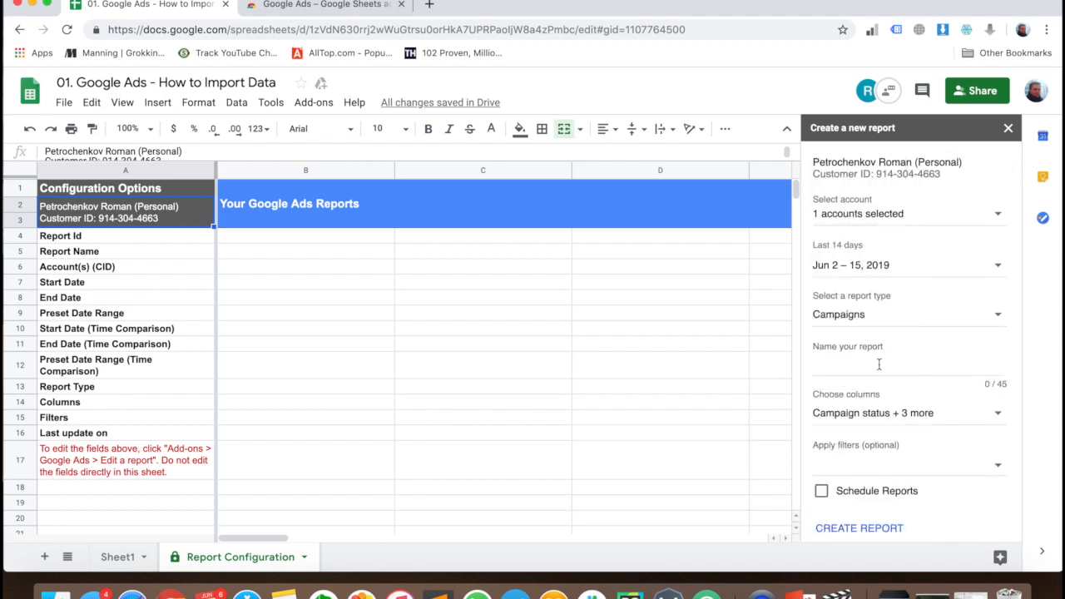
type("Campaigns Main")
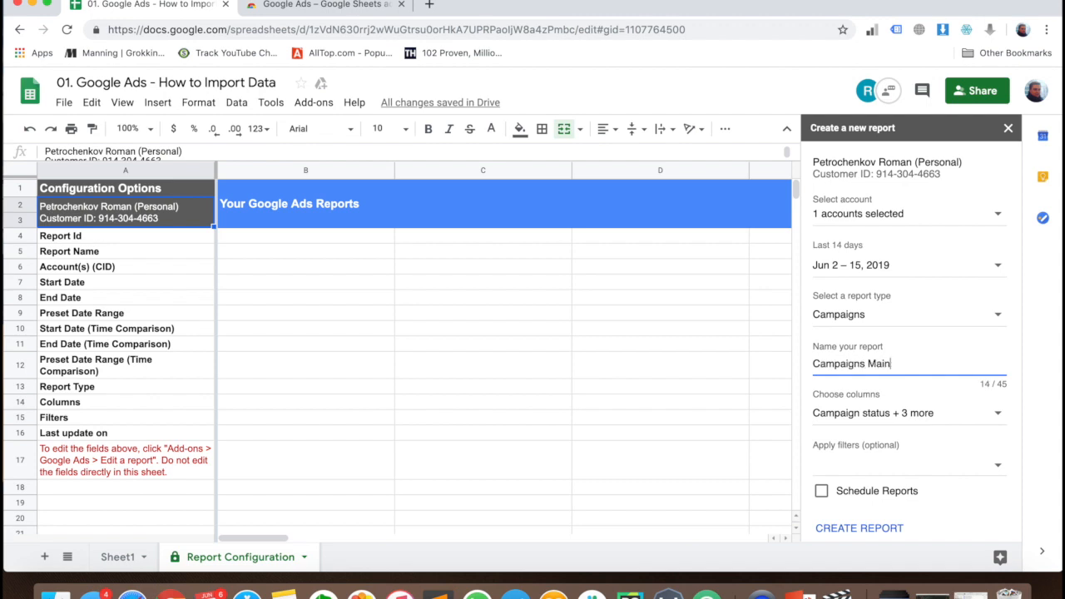
Select report columns including Avg. CPC, Impr., Cost and Impr. (Top) %, totaling 14
left_click(906, 413)
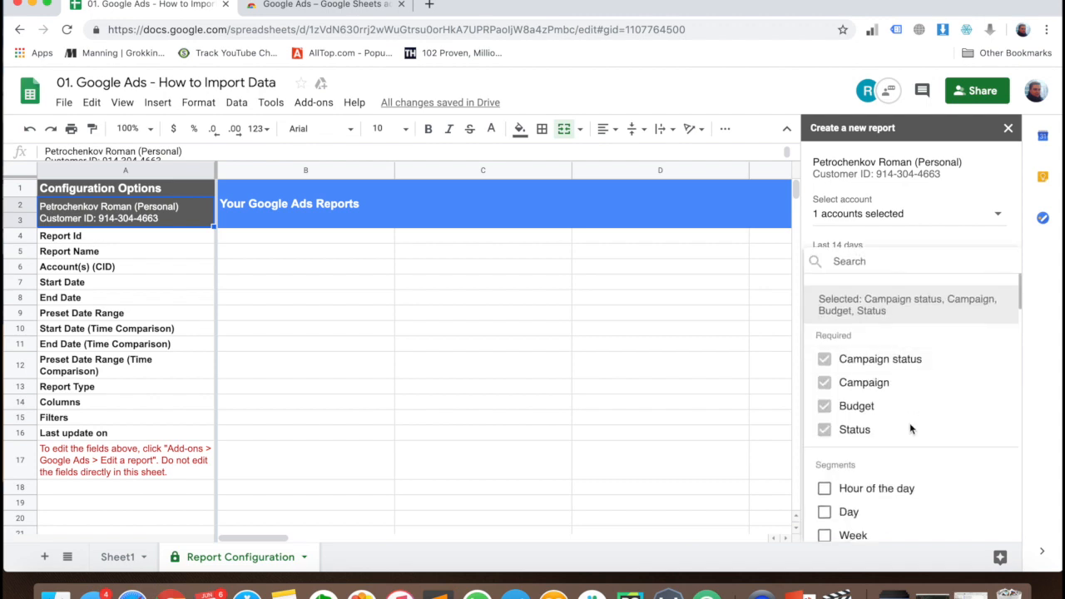
scroll("down", 3)
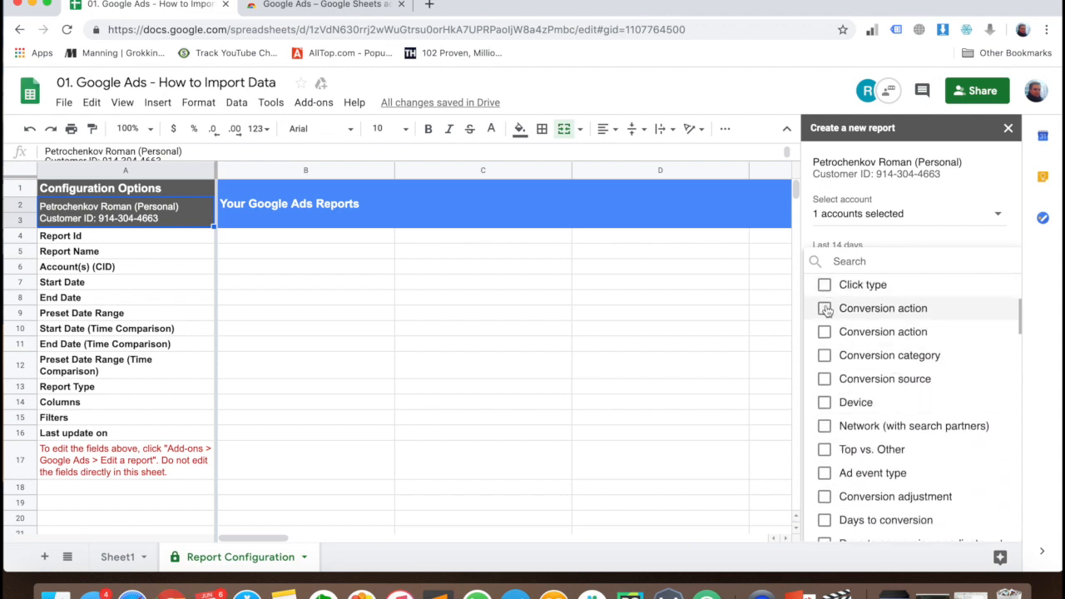
scroll("down", 3)
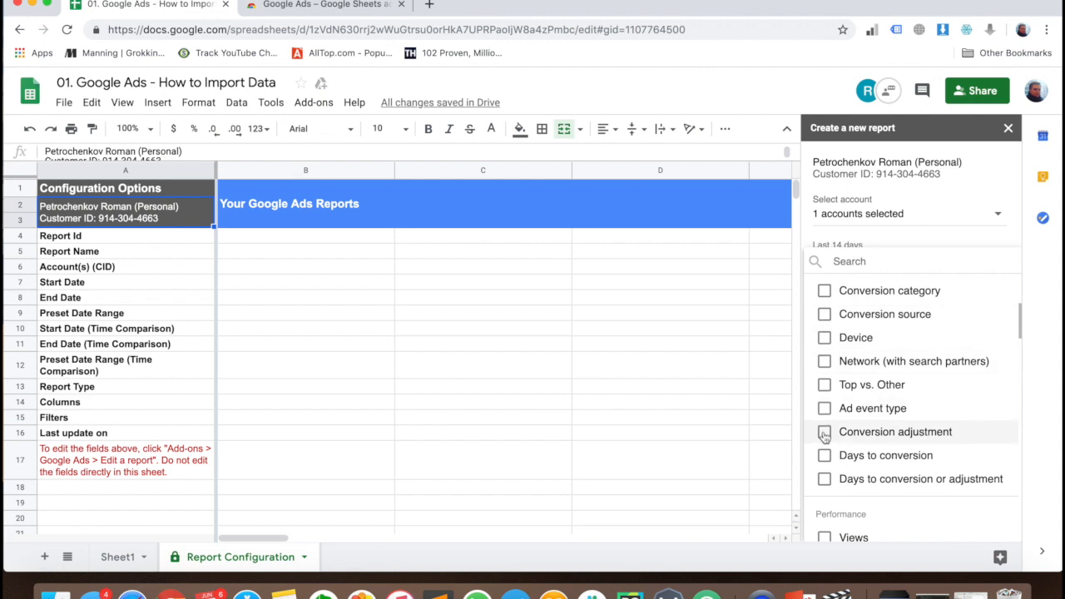
scroll("down", 3)
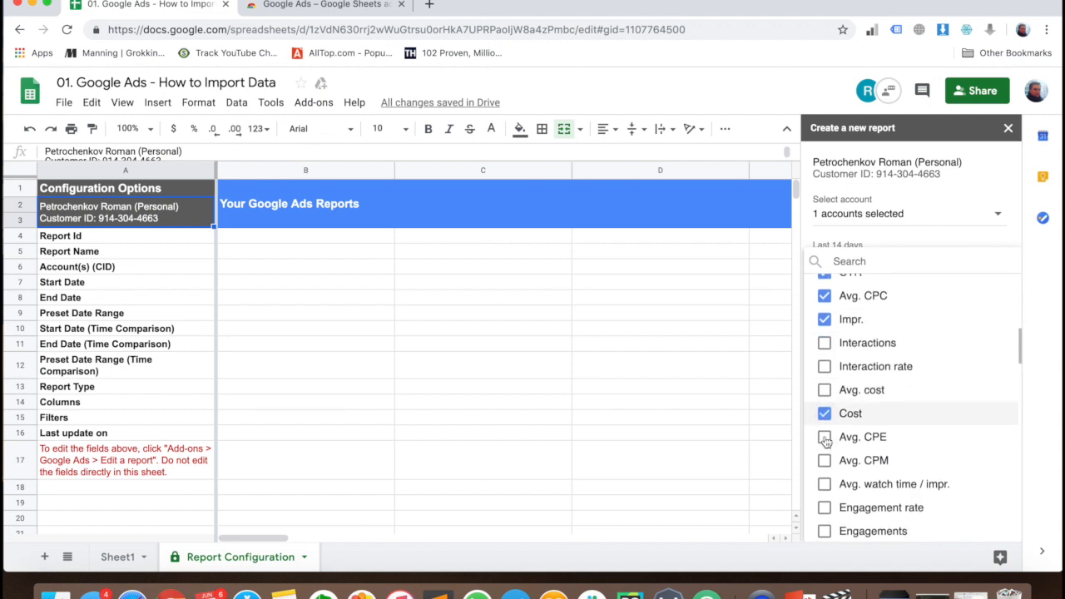
scroll("down", 3)
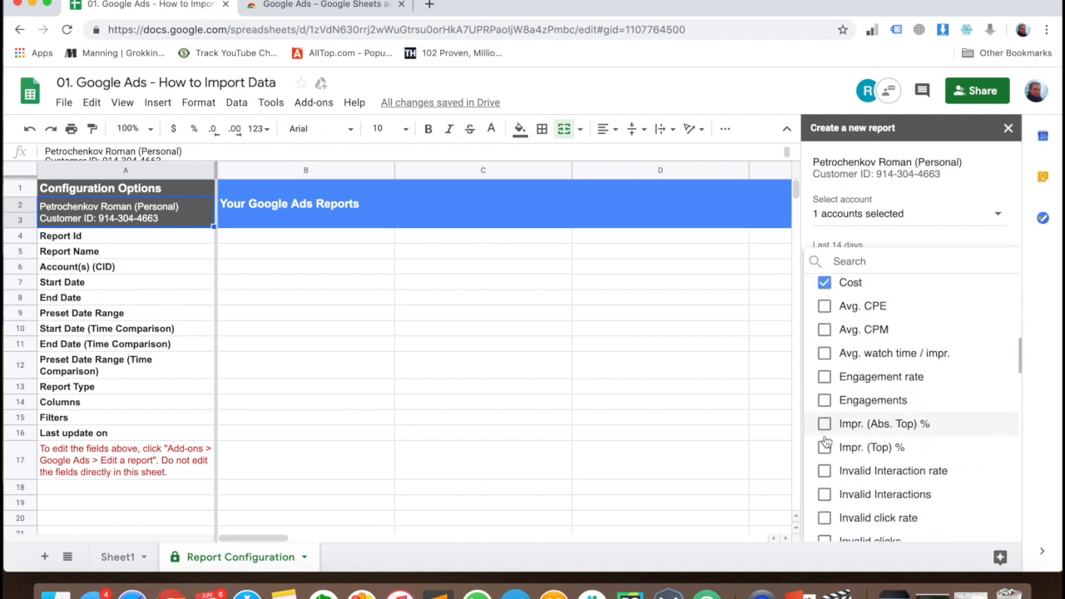
left_click(823, 447)
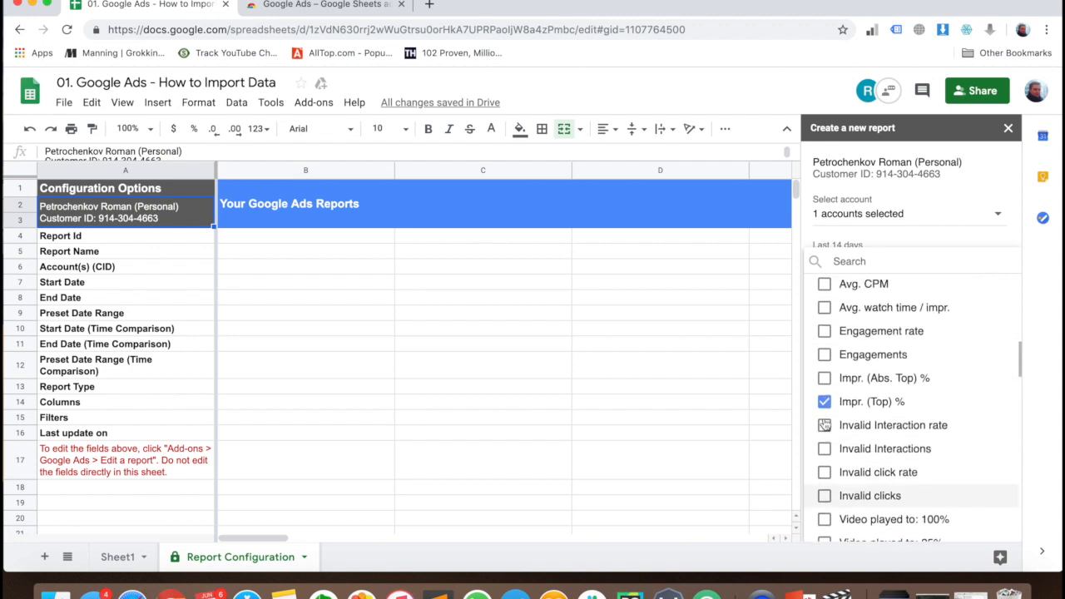
scroll("down", 3)
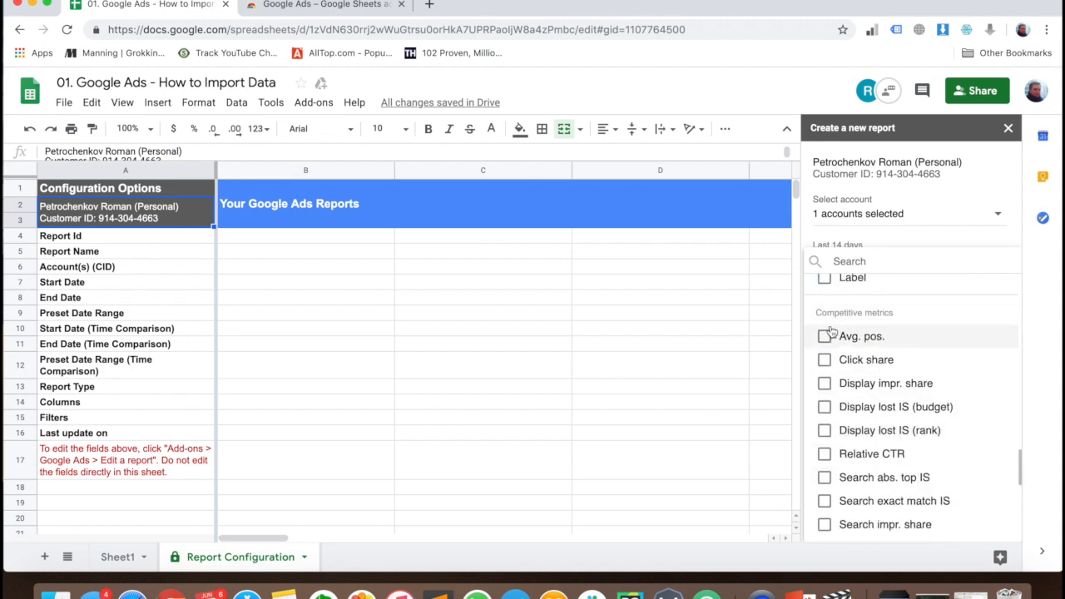
scroll("down", 3)
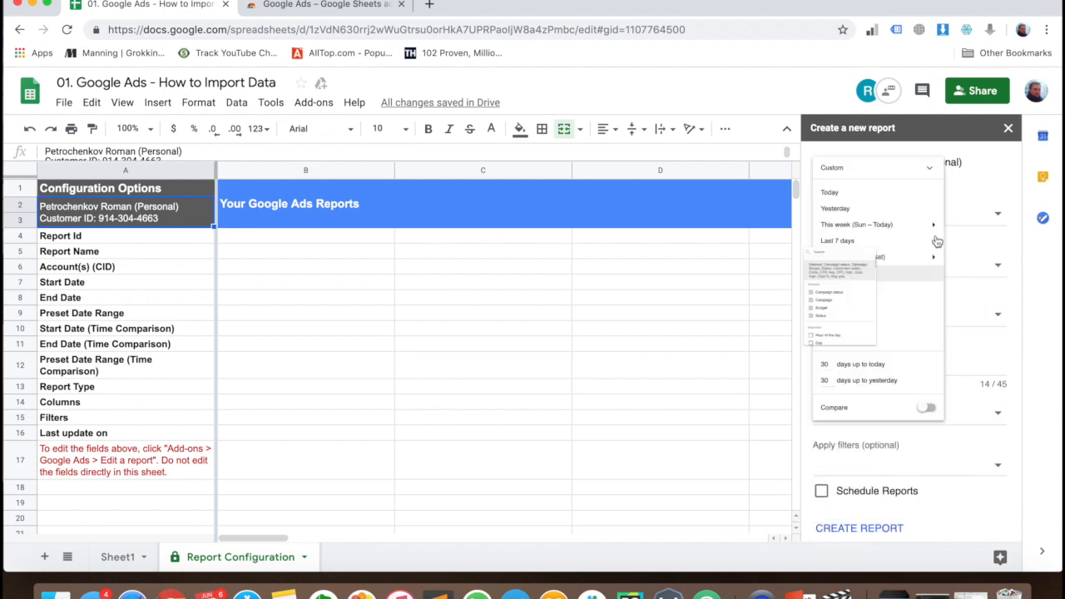
Add a Campaign type filter keeping only Search campaigns
left_click(836, 240)
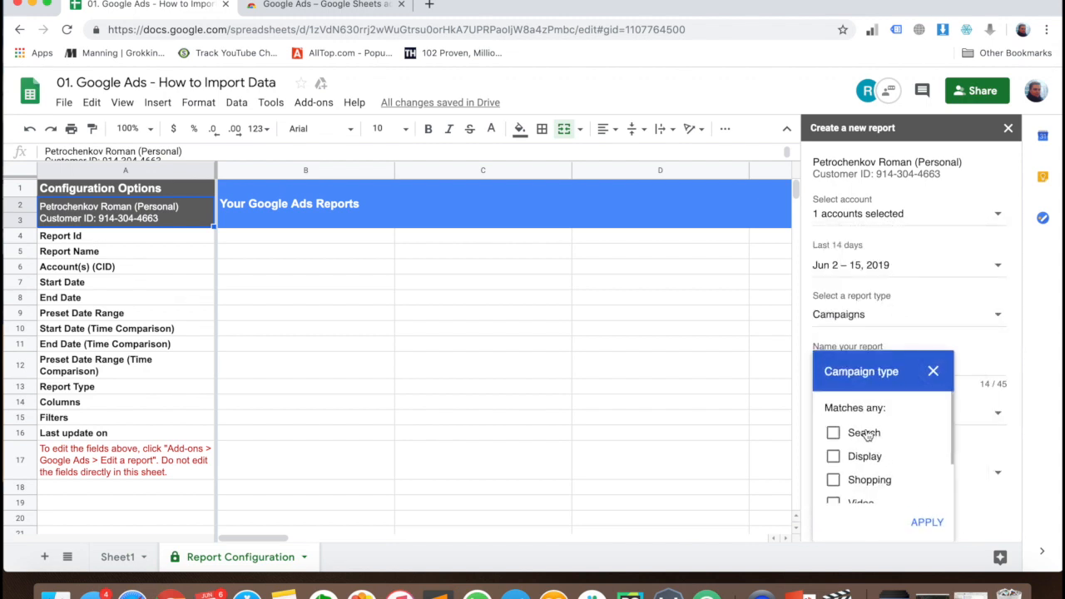
left_click(926, 521)
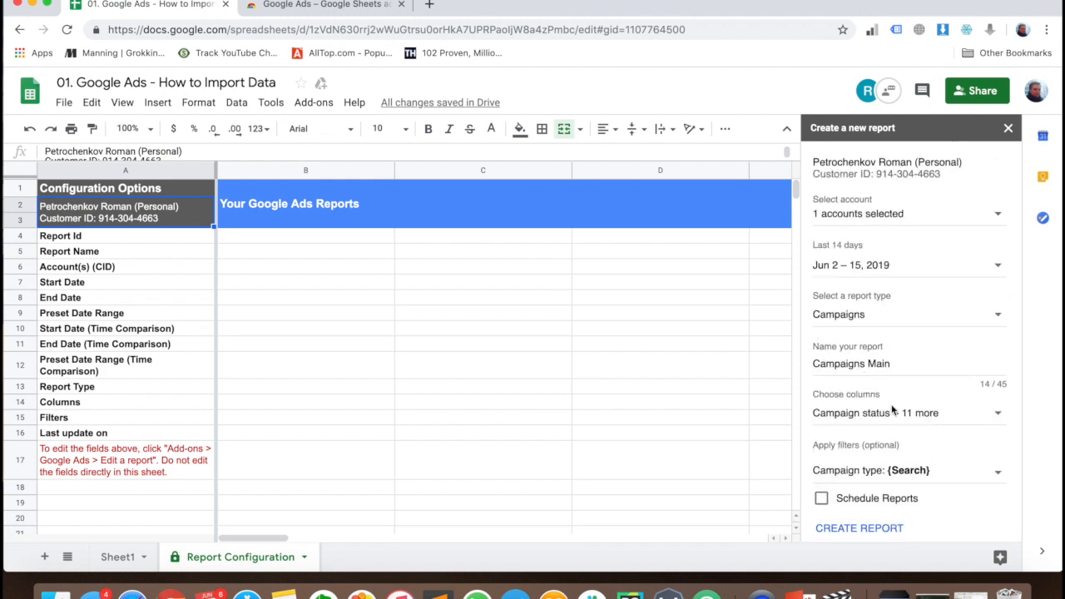
Schedule the report to refresh daily and create it
left_click(820, 497)
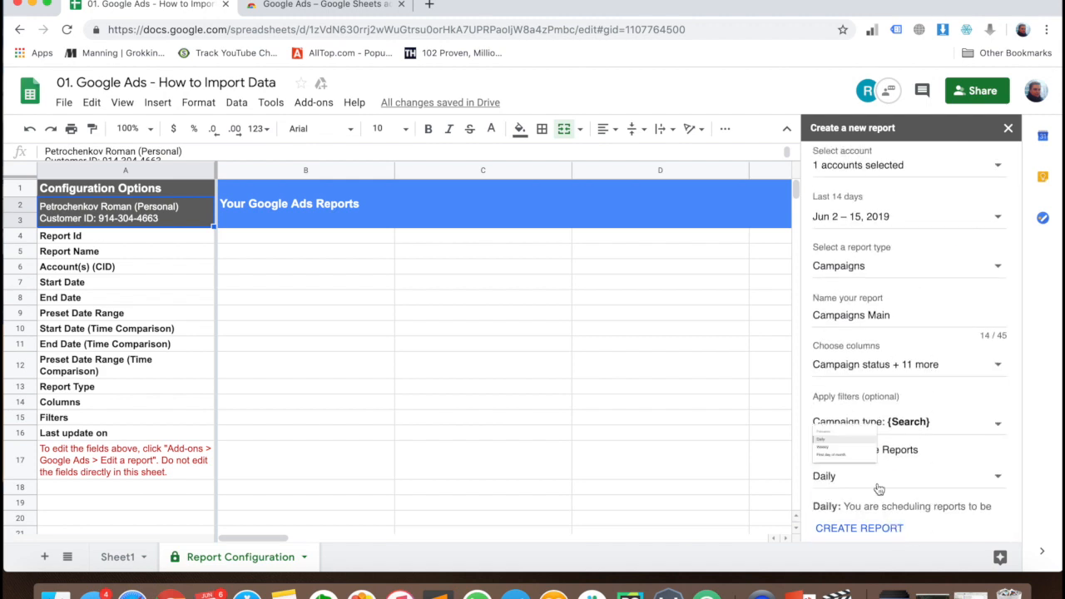
left_click(821, 449)
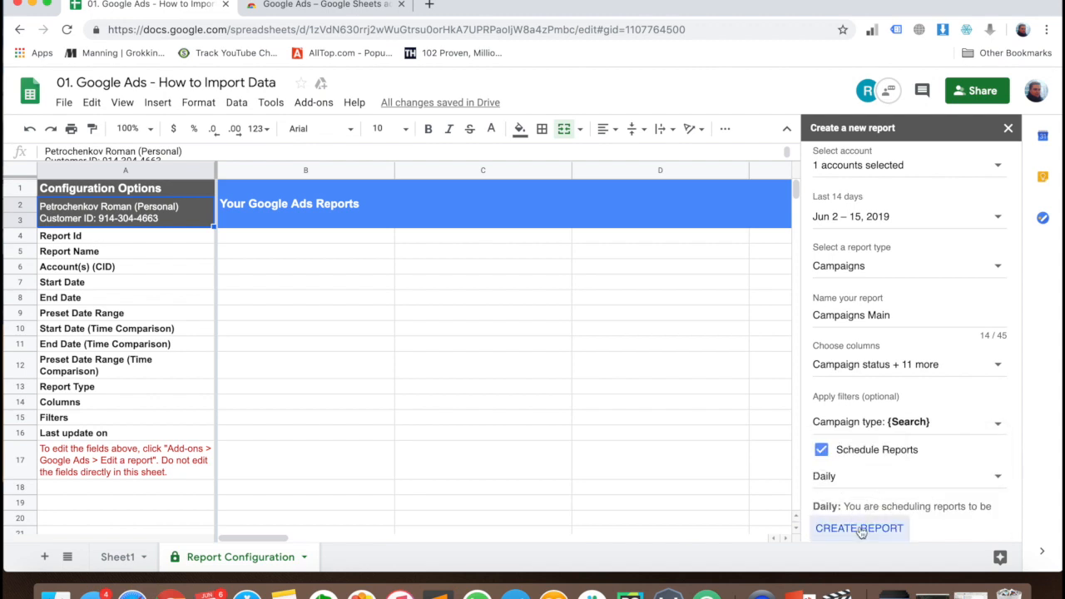
left_click(859, 528)
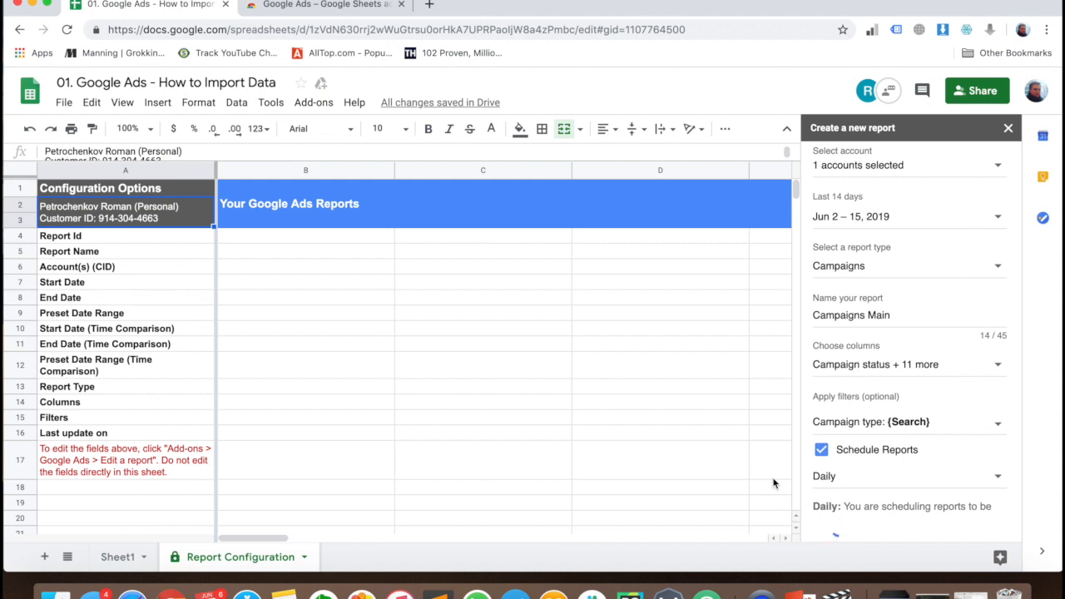
Close the report sidebar and view the Campaigns Main sheet's imported data
left_click(1007, 127)
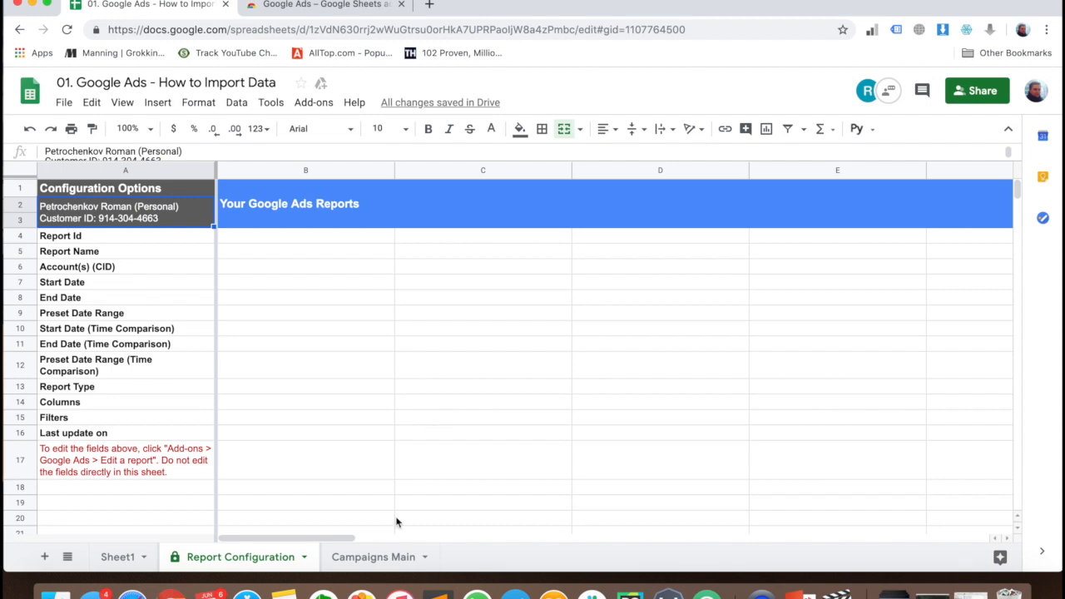
left_click(373, 556)
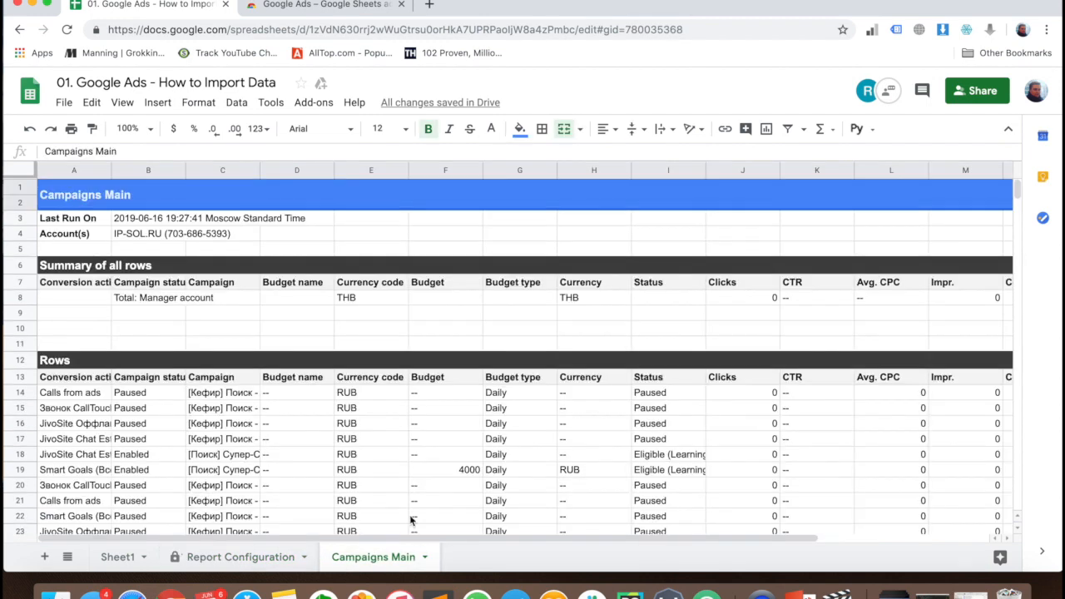